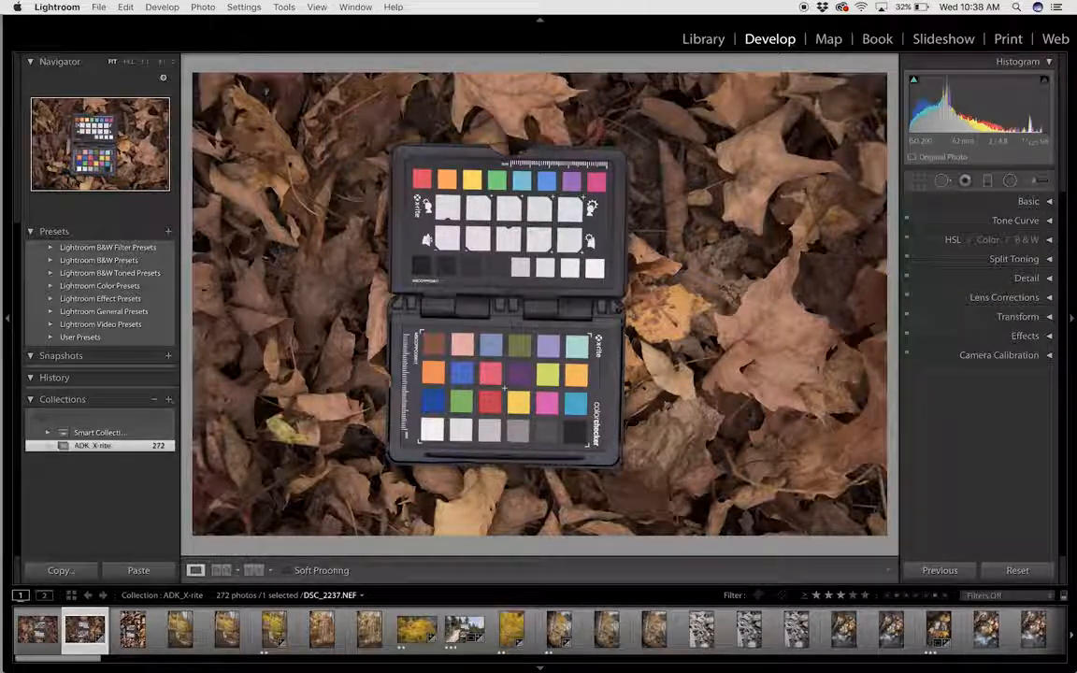
# Export the ColorChecker photo with the ColorChecker Passport preset to reach the profile-name prompt
pyautogui.click(98, 7)
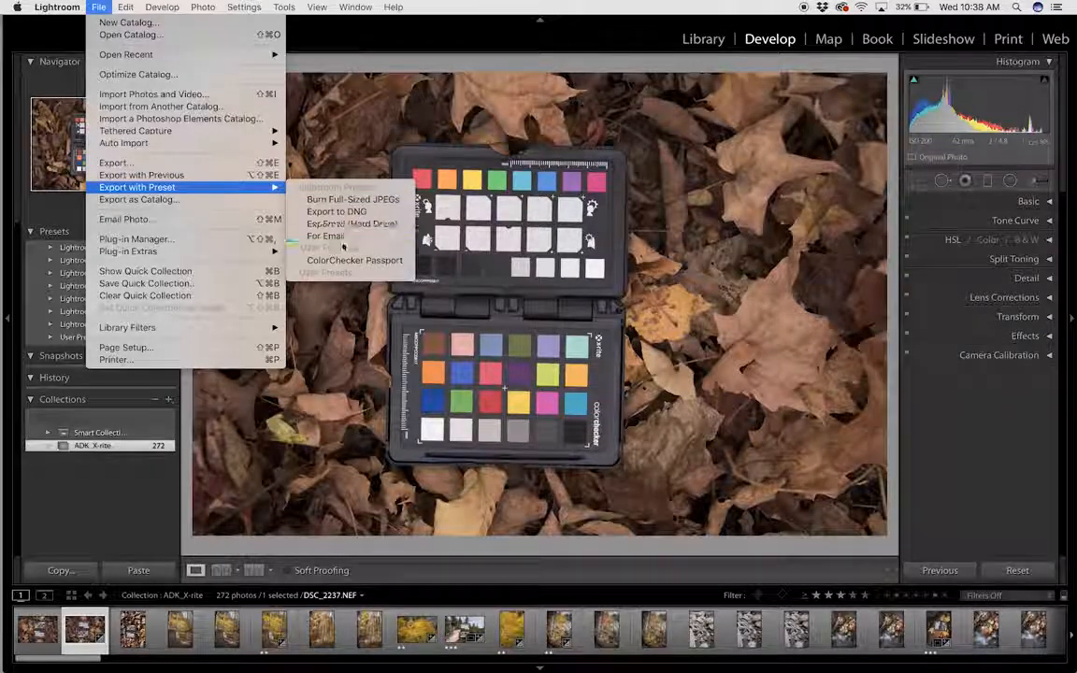
pyautogui.moveTo(354, 260)
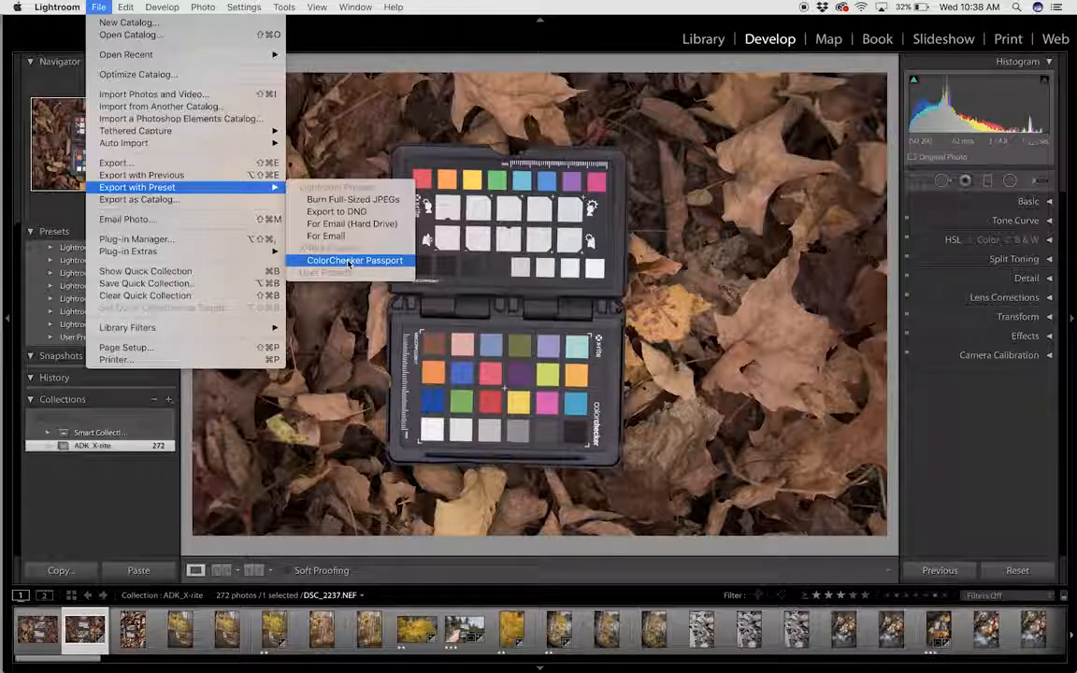
pyautogui.click(354, 260)
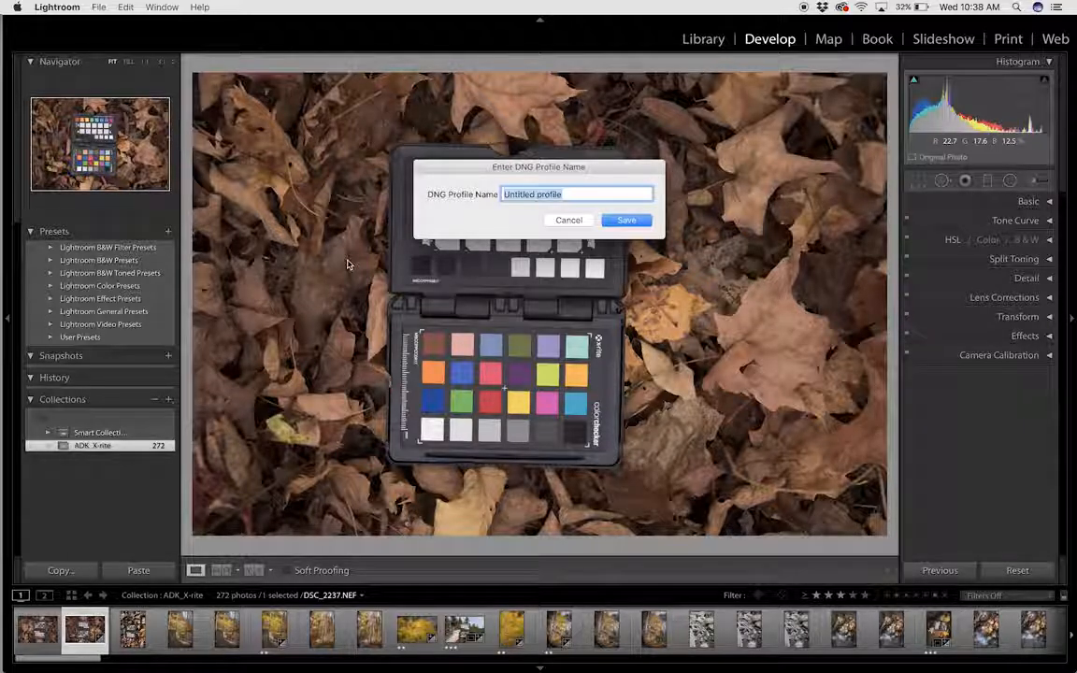
# Enter 'Nikon_D810_Open_Shade_Adk_2' as the DNG profile name
pyautogui.write('N')
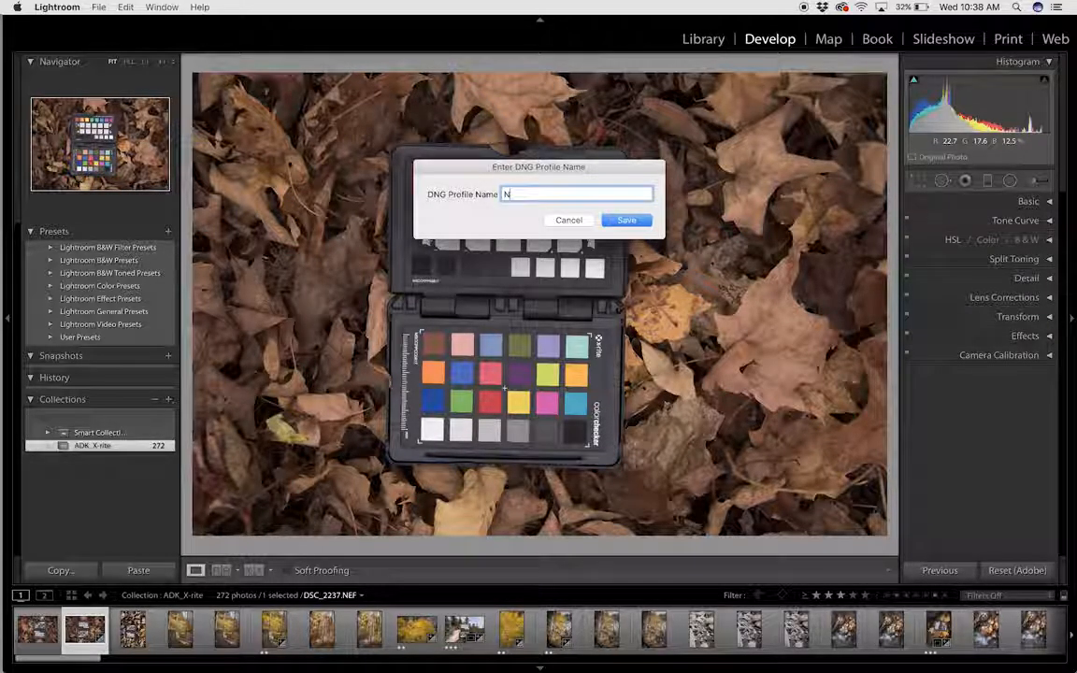
pyautogui.write('ikon_')
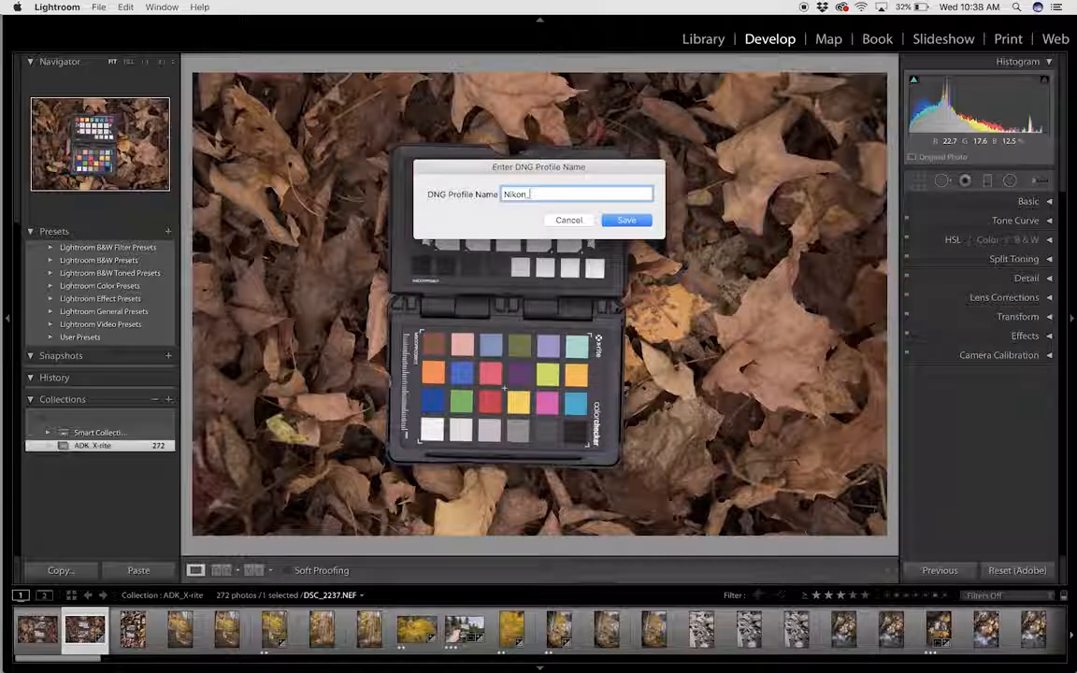
pyautogui.write('D8')
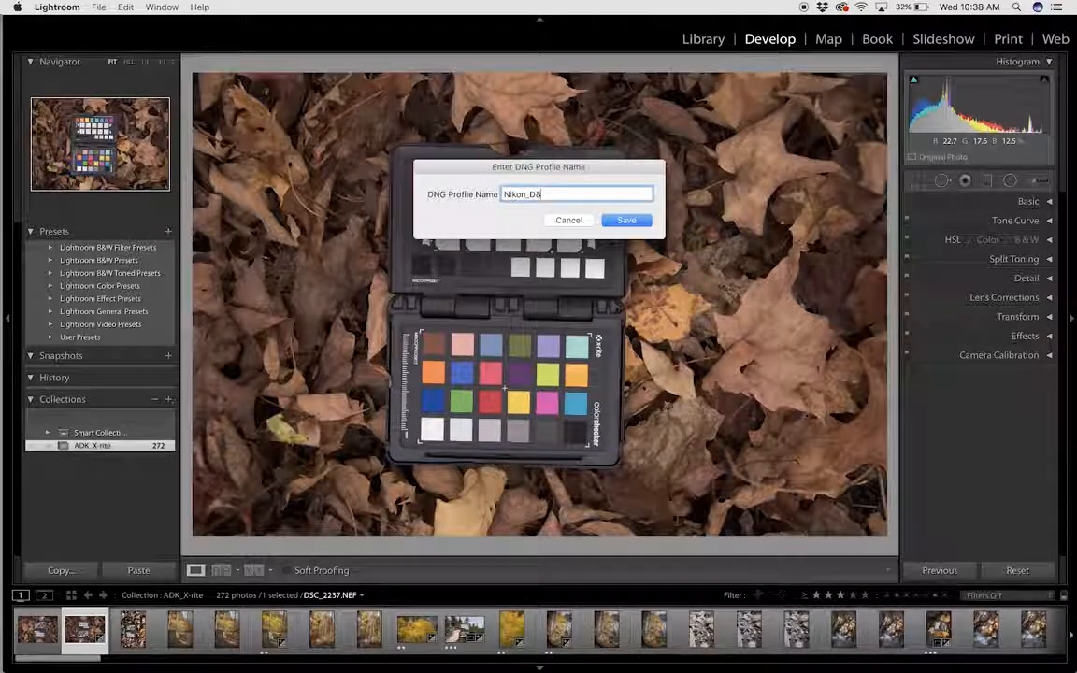
pyautogui.write('10')
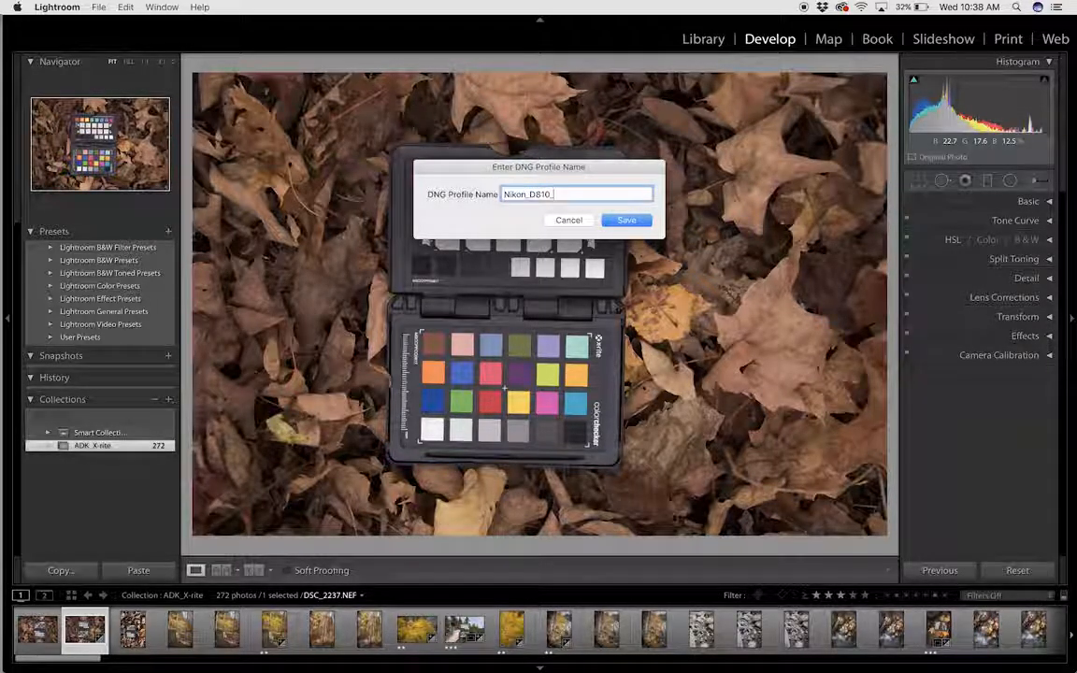
pyautogui.write('_Open')
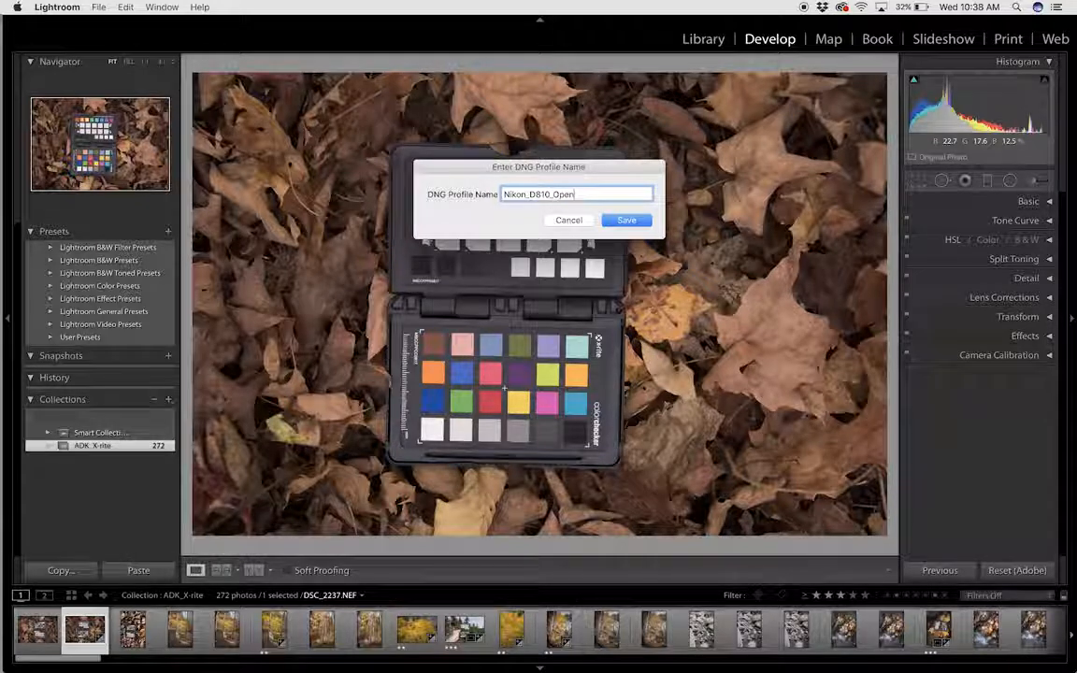
pyautogui.write('_Shade')
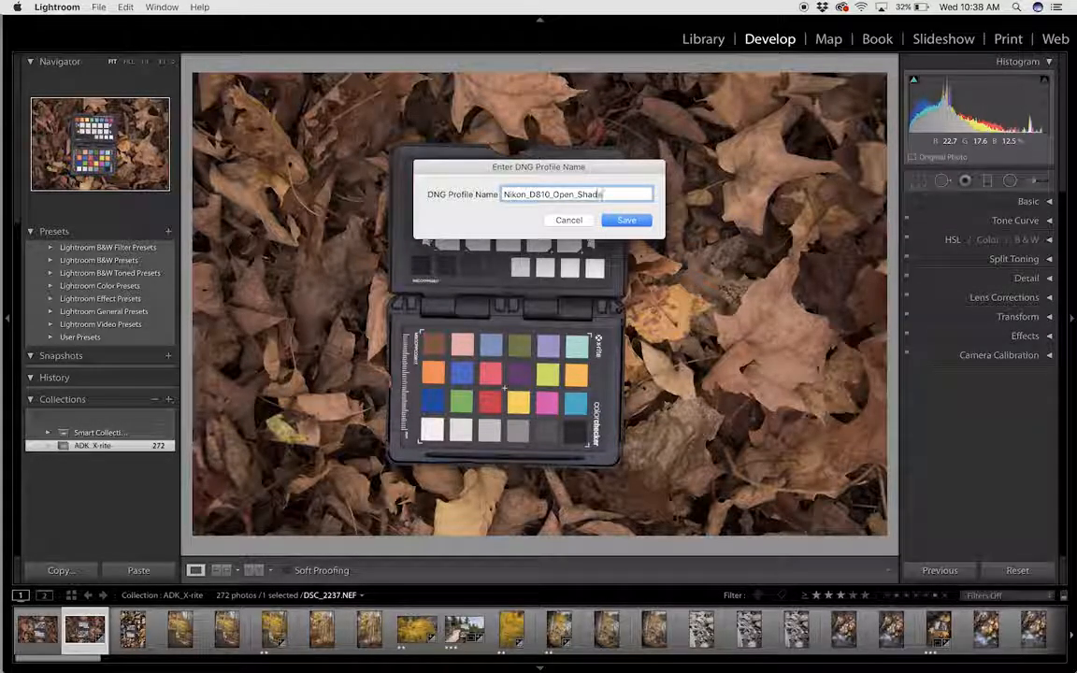
pyautogui.write('e')
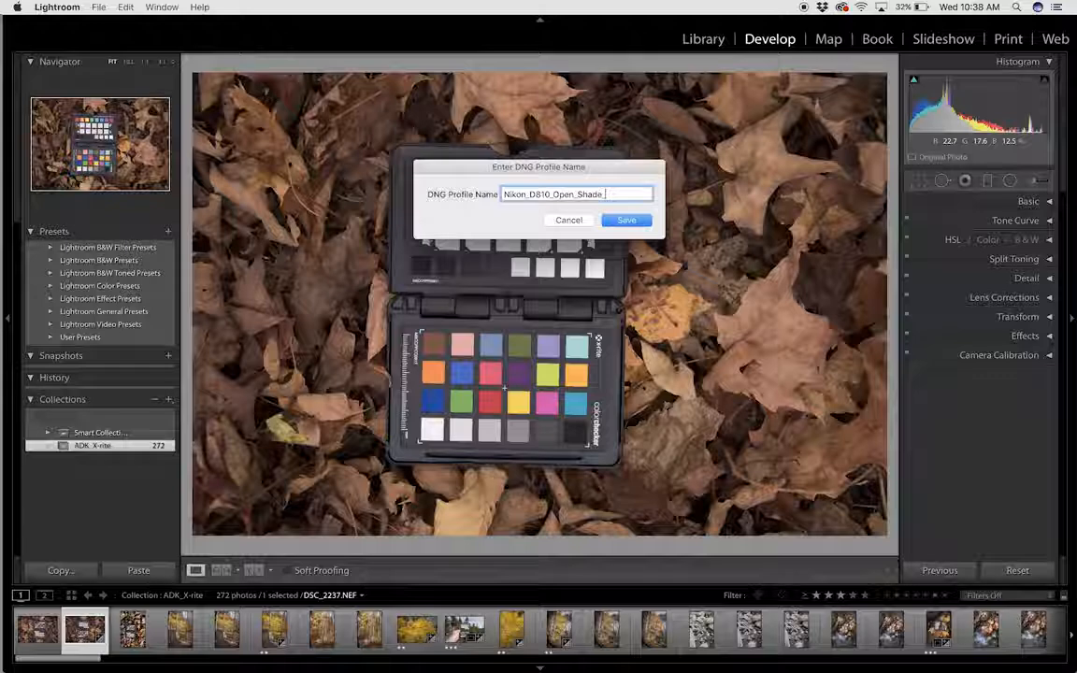
pyautogui.write('_Ad')
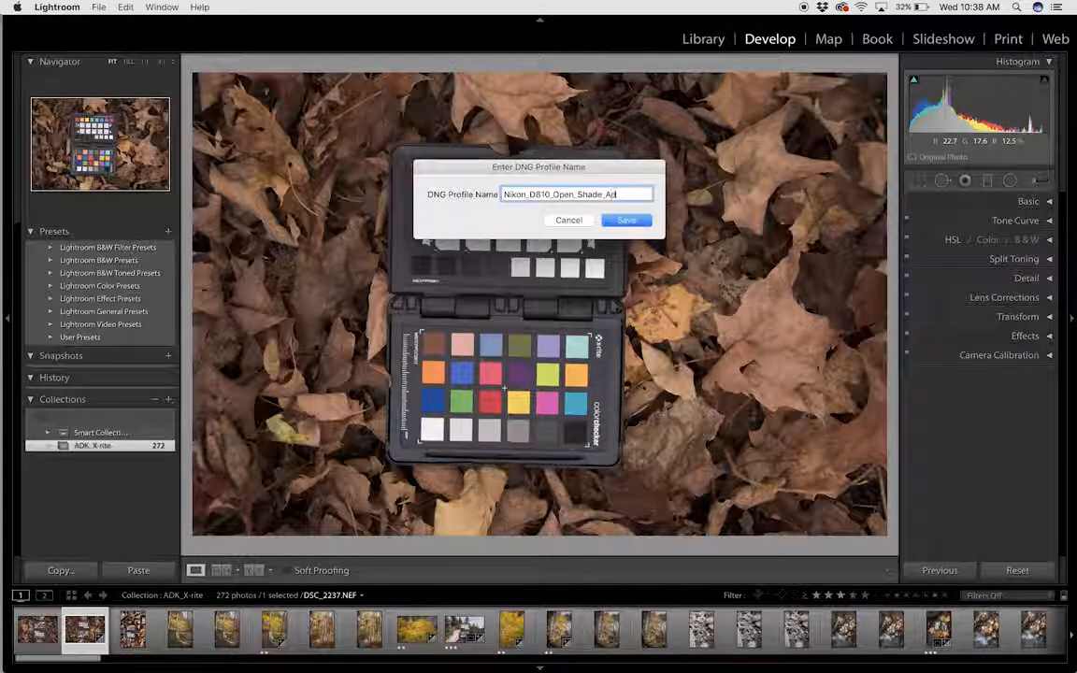
pyautogui.write('dk')
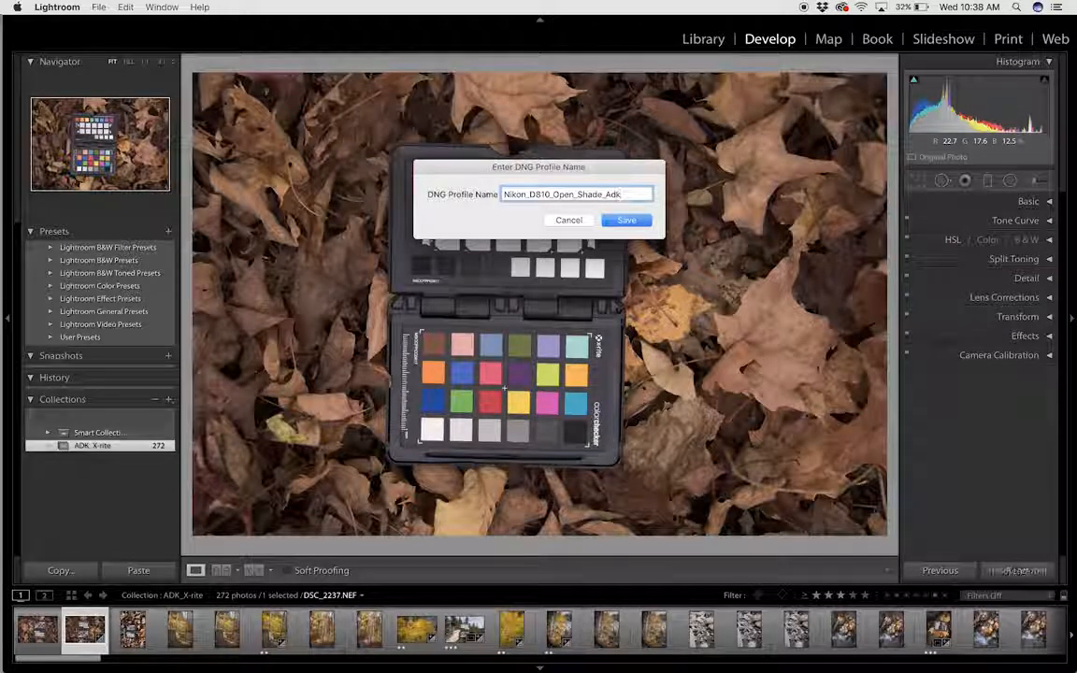
pyautogui.write('_2')
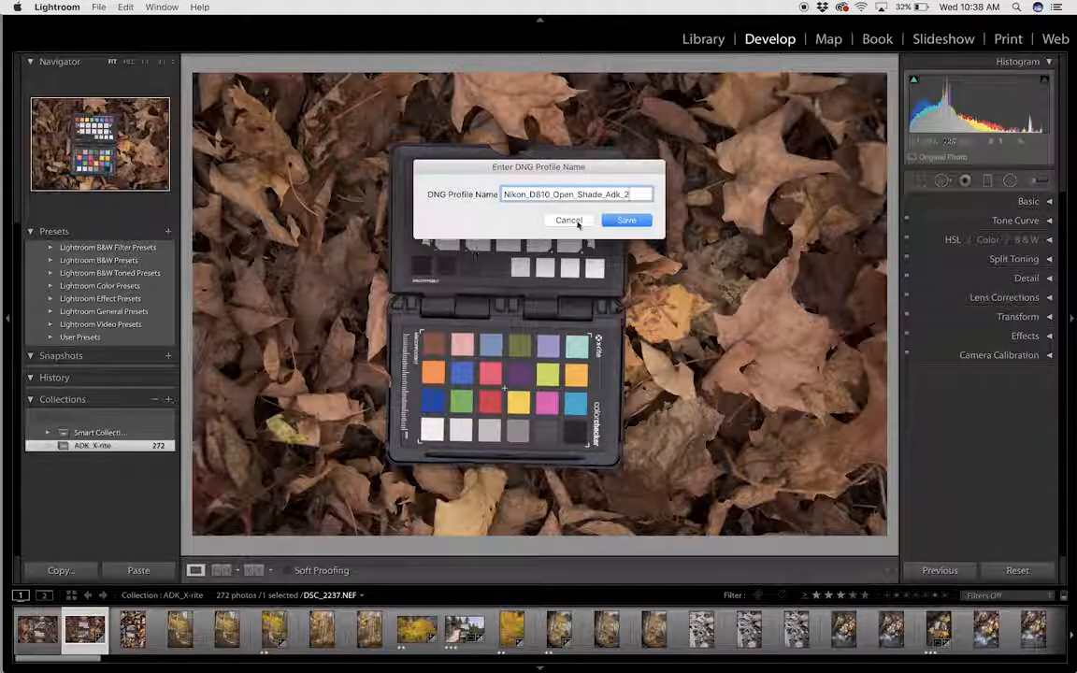
pyautogui.click(626, 220)
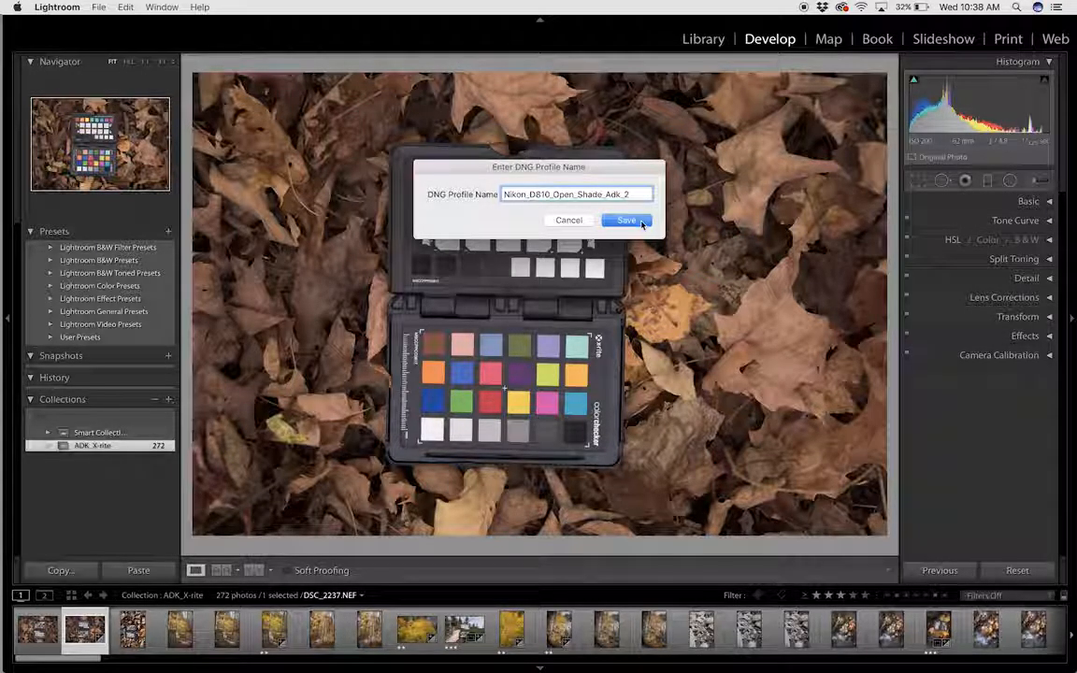
# Save the named profile and acknowledge the successful-generation message
pyautogui.click(625, 220)
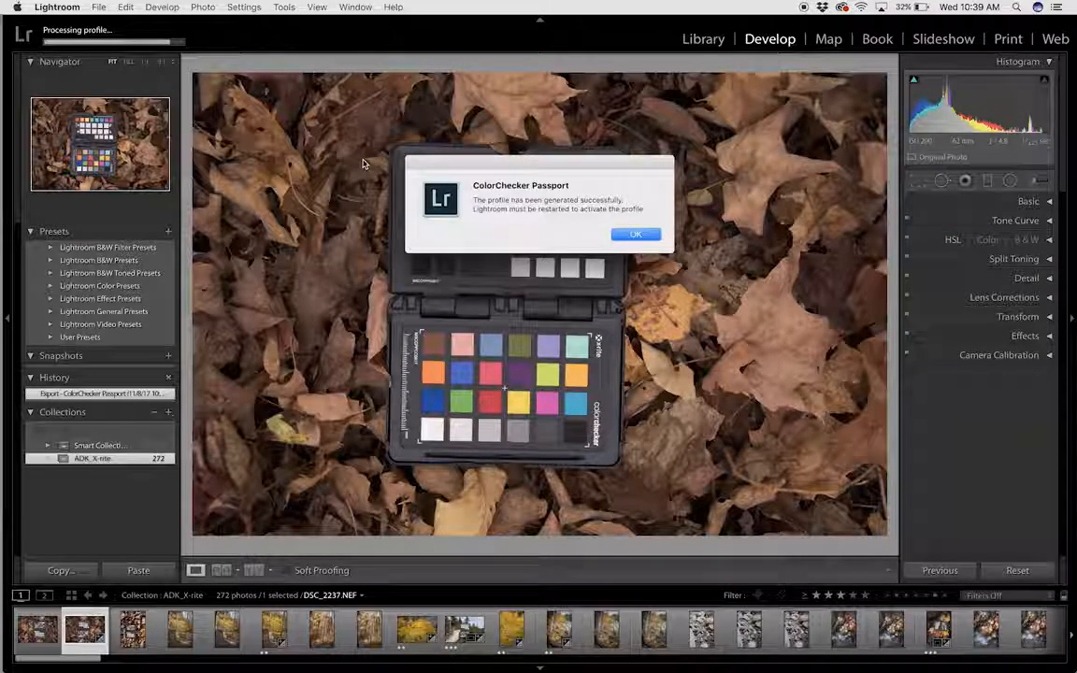
pyautogui.moveTo(611, 129)
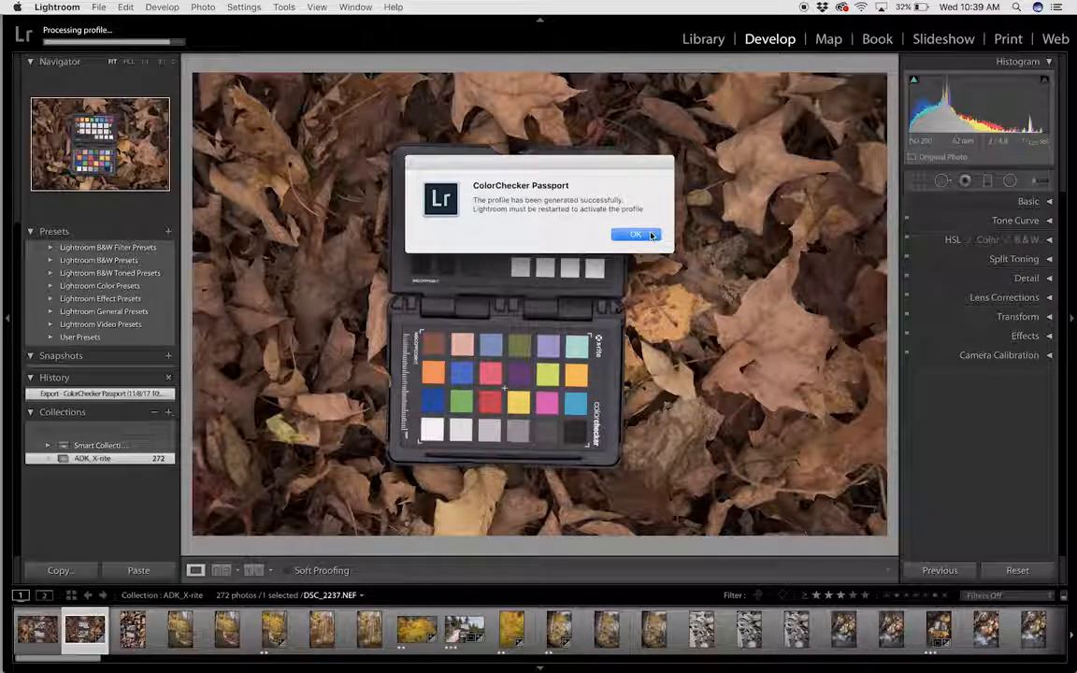
pyautogui.click(635, 233)
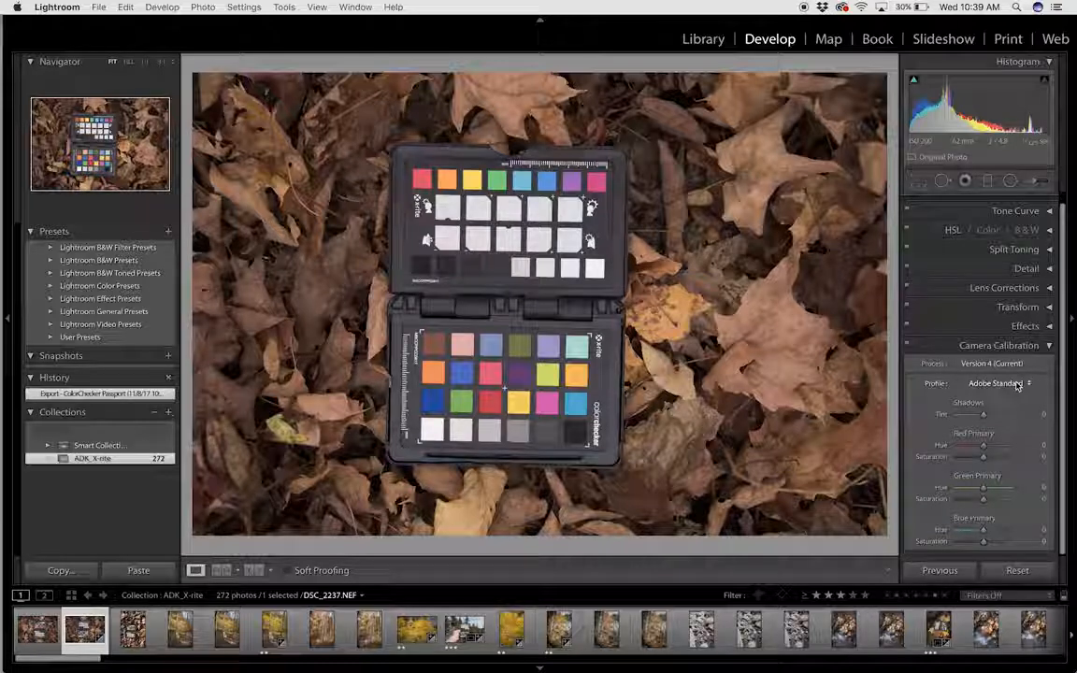
# Choose Nikon_D810_Open_Shade_ADK from the Camera Calibration profile list
pyautogui.click(995, 384)
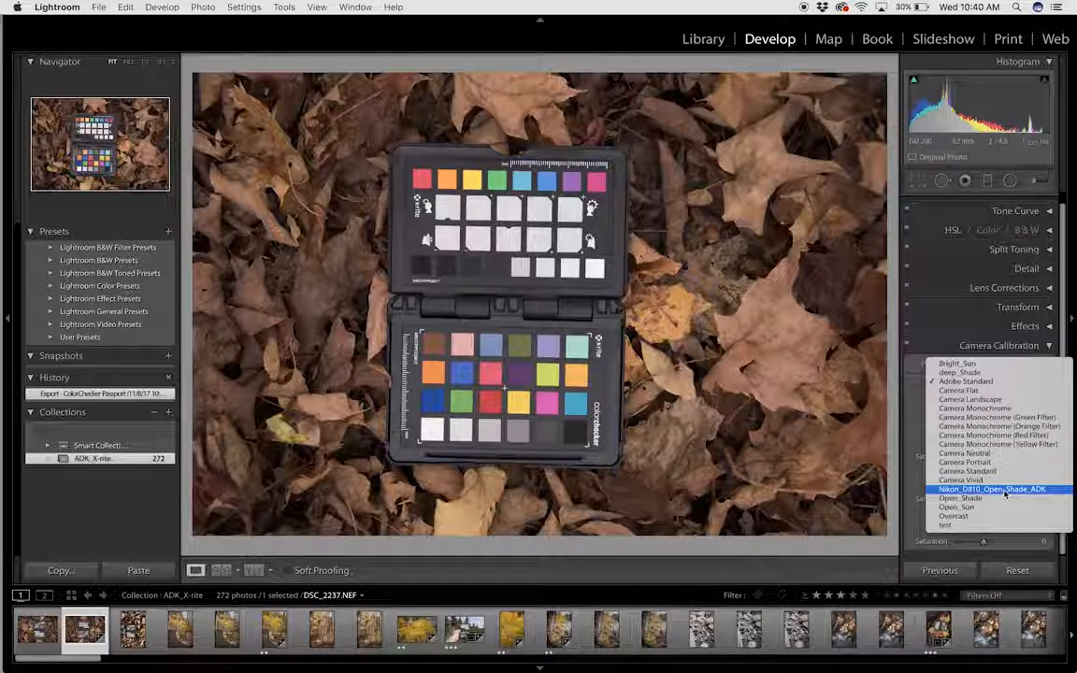
pyautogui.click(992, 489)
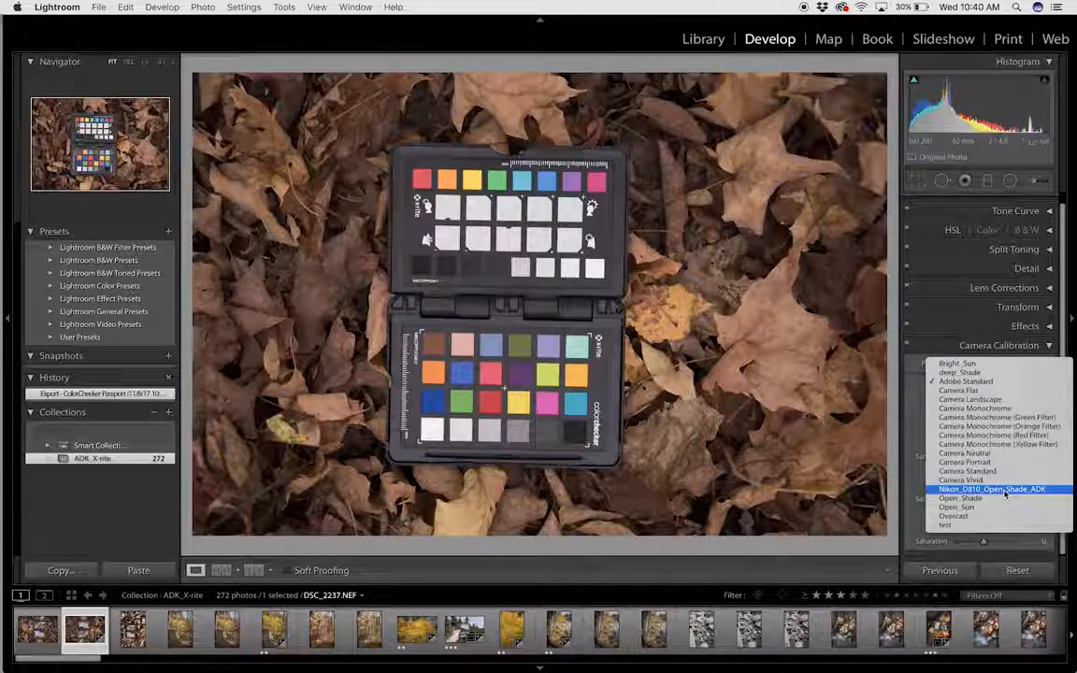
pyautogui.click(992, 489)
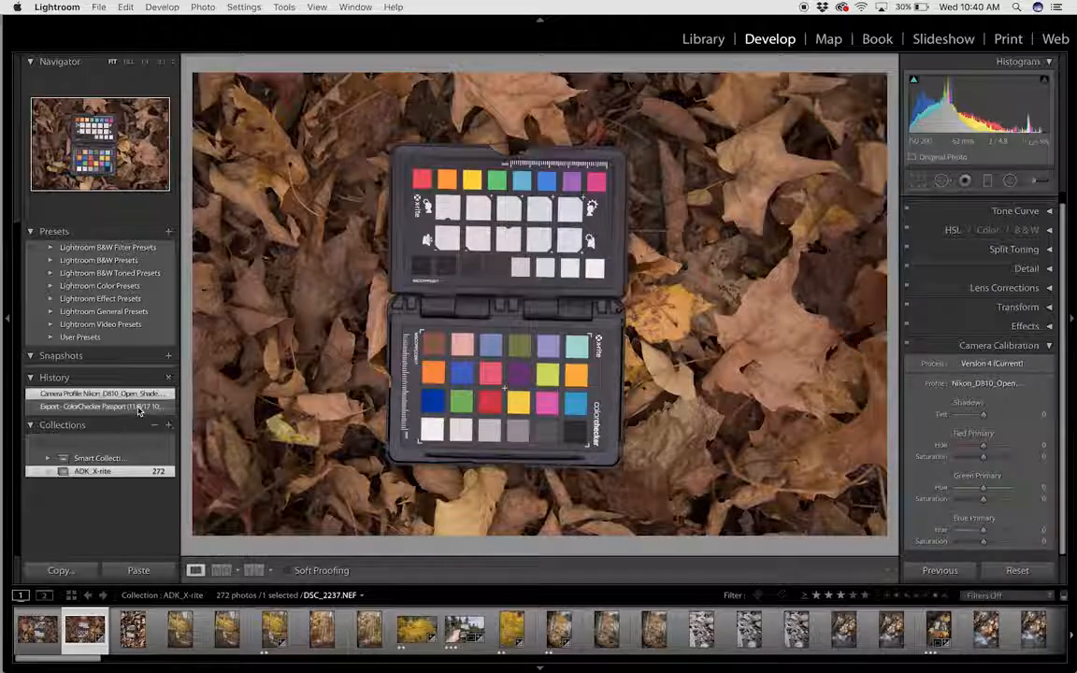
pyautogui.click(102, 407)
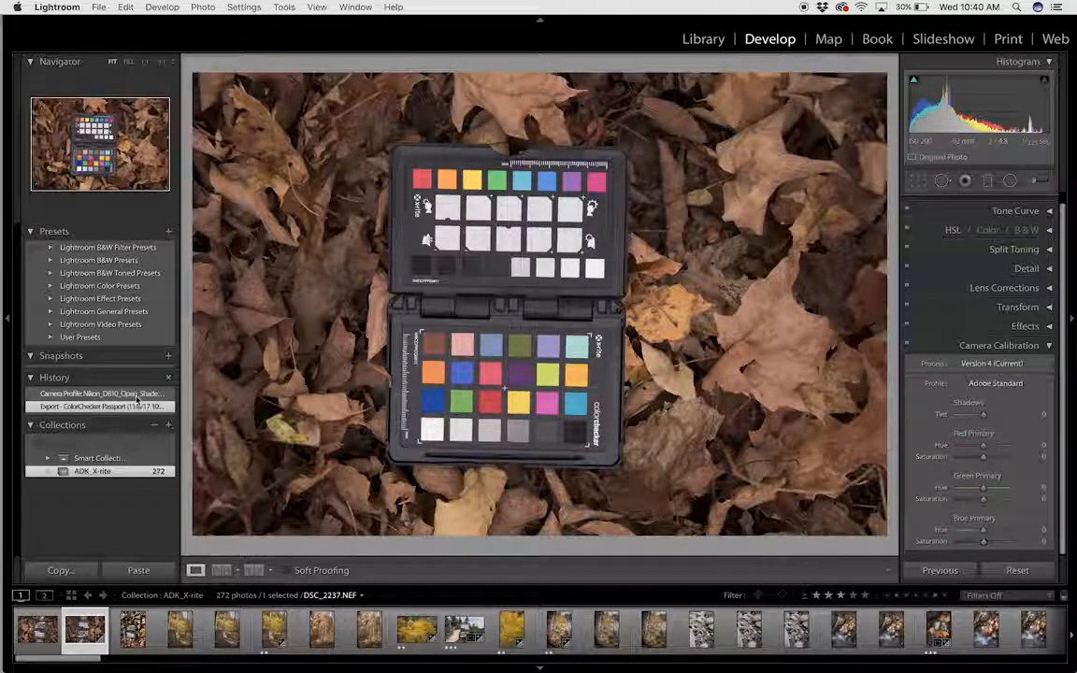
pyautogui.click(101, 392)
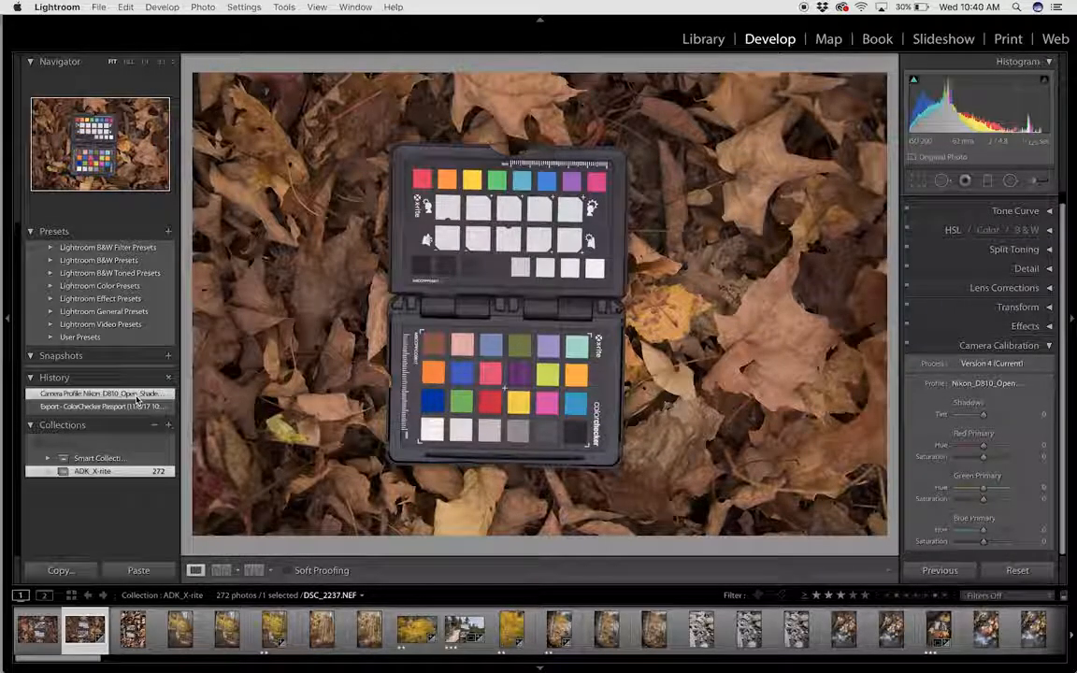